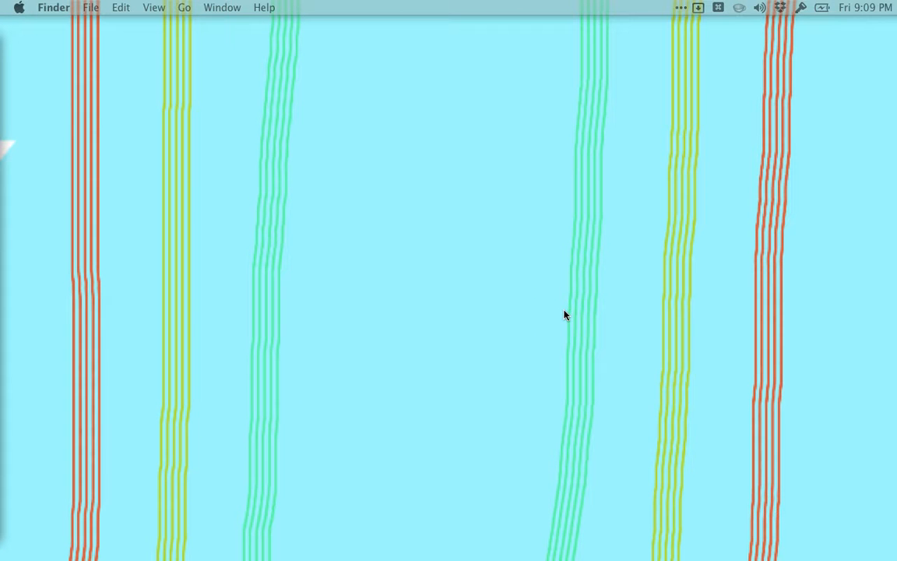
# With Dropzone, make a new desktop folder, hold it on the drop bar and dismiss the duplicate-name warning
pyautogui.click(585, 314)
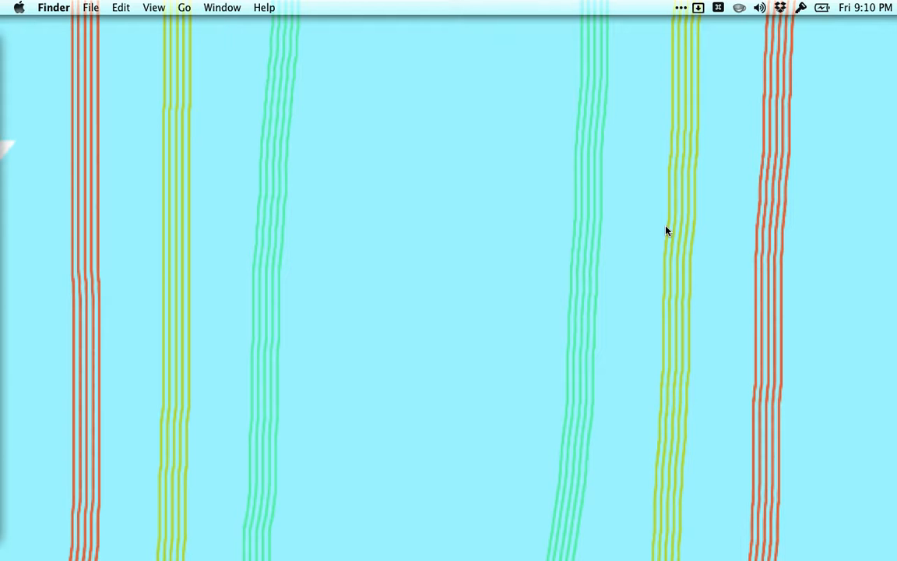
pyautogui.moveTo(674, 227)
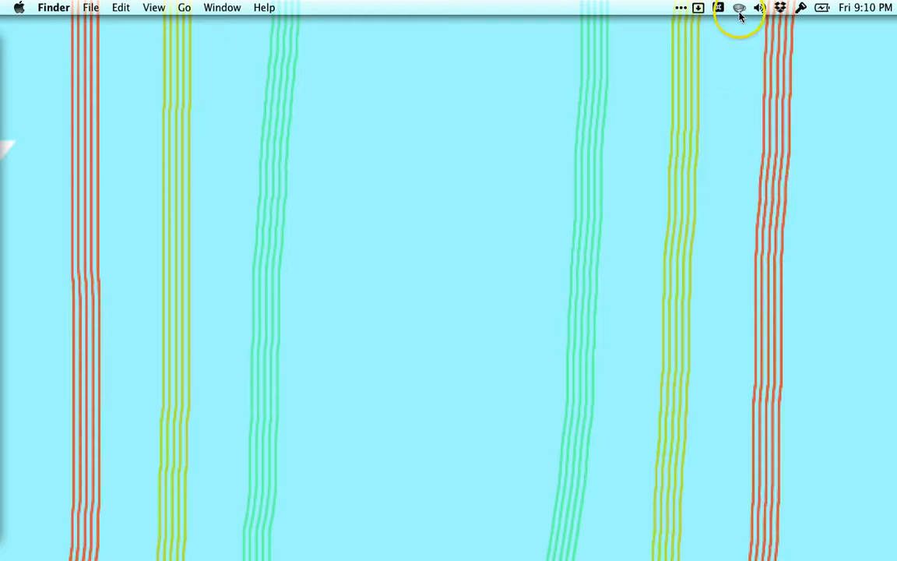
pyautogui.moveTo(739, 7)
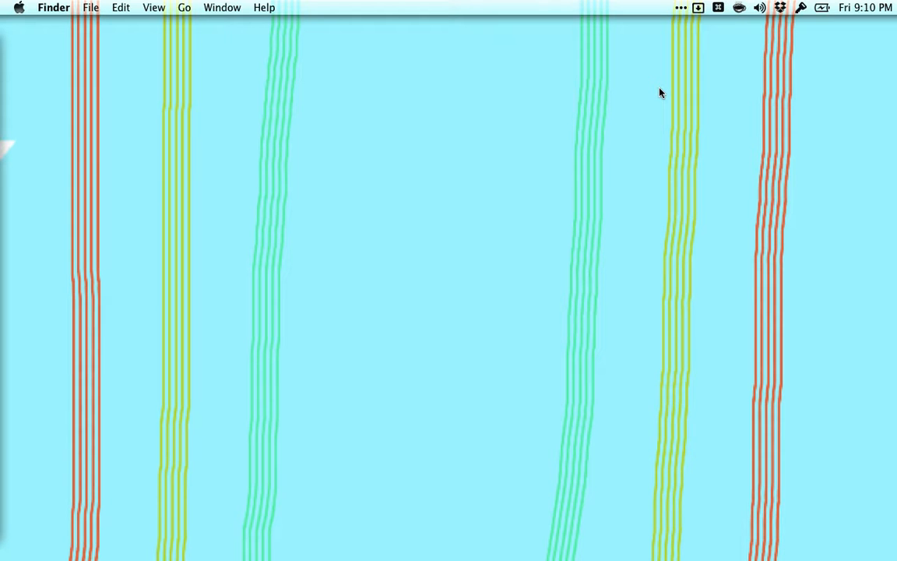
pyautogui.moveTo(744, 30)
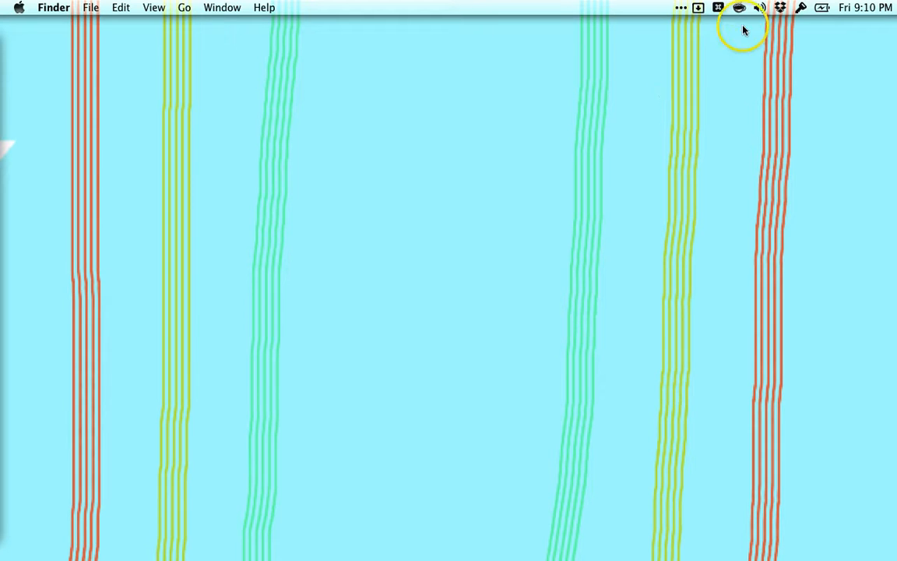
pyautogui.moveTo(740, 14)
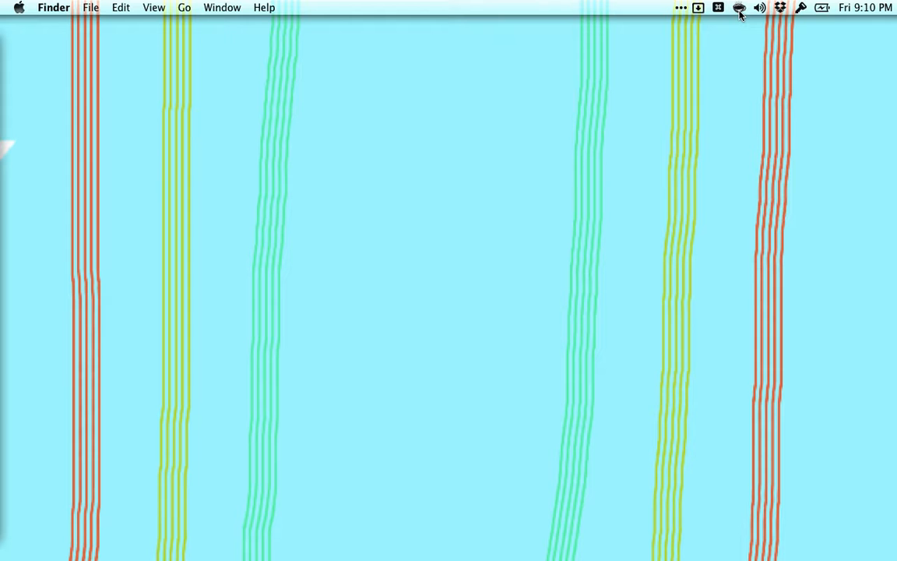
pyautogui.moveTo(670, 91)
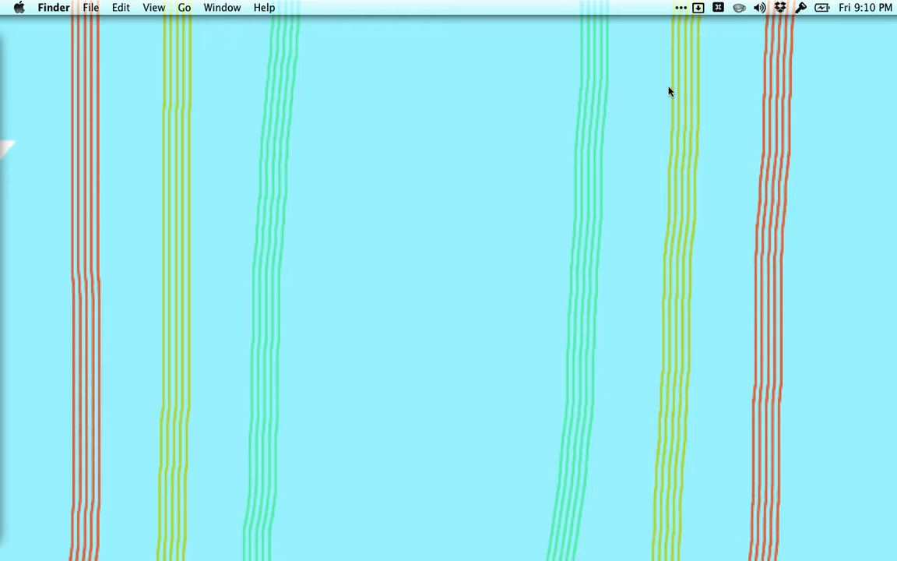
pyautogui.click(676, 115)
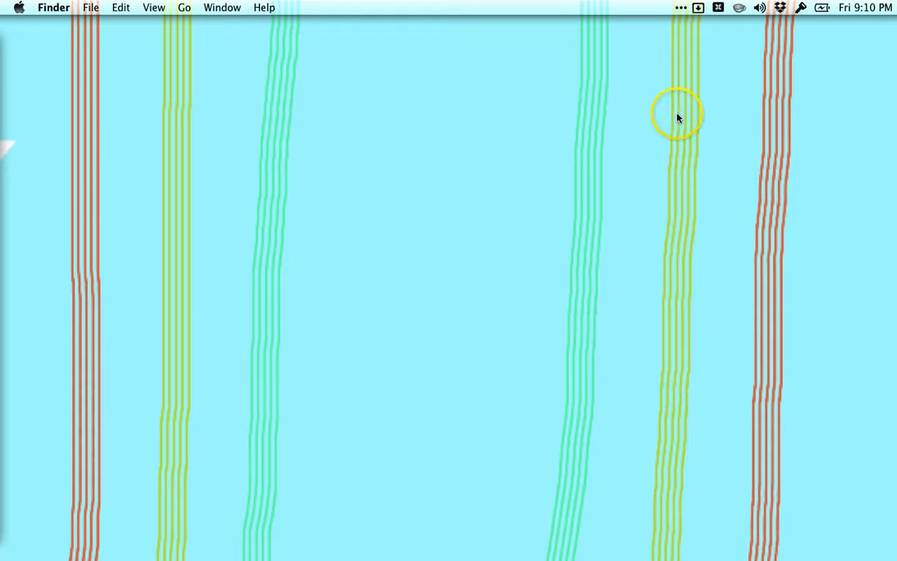
pyautogui.moveTo(750, 32)
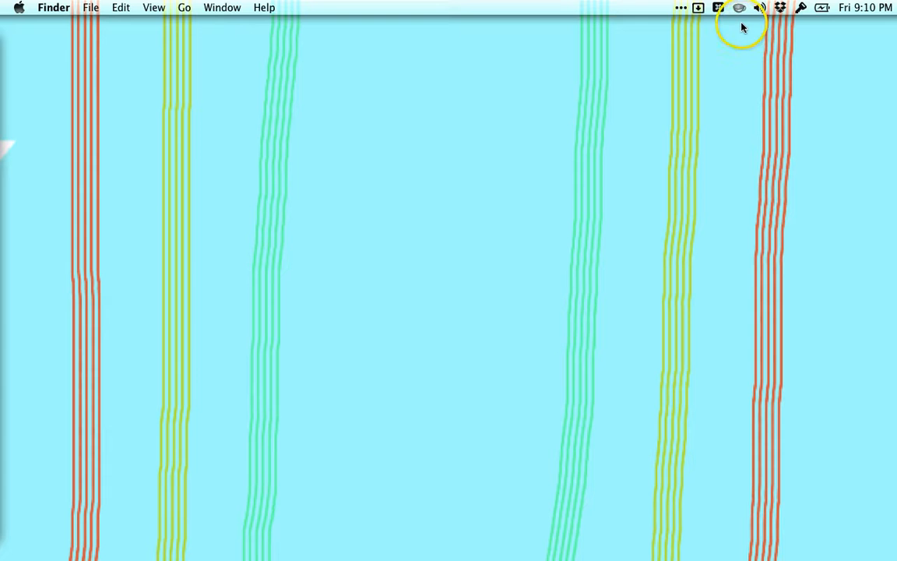
pyautogui.moveTo(738, 10)
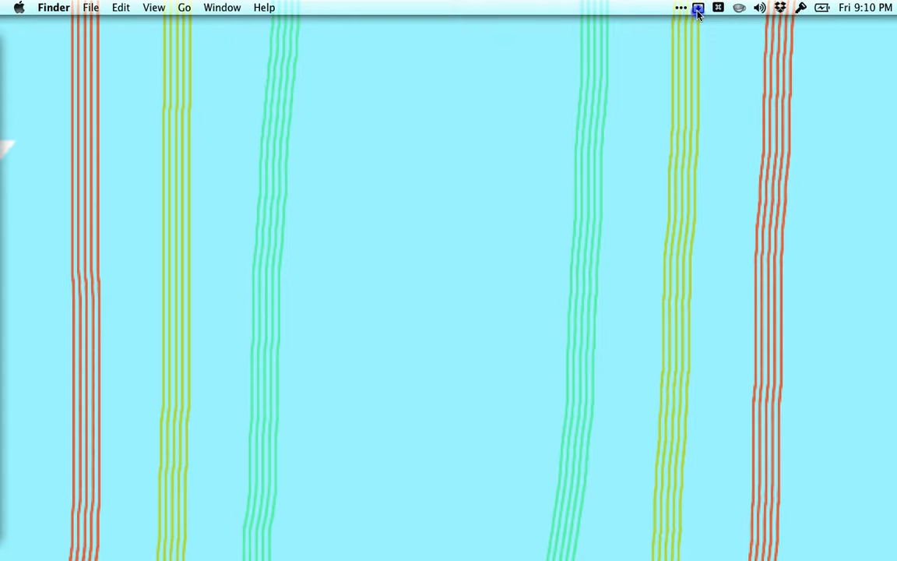
pyautogui.click(698, 7)
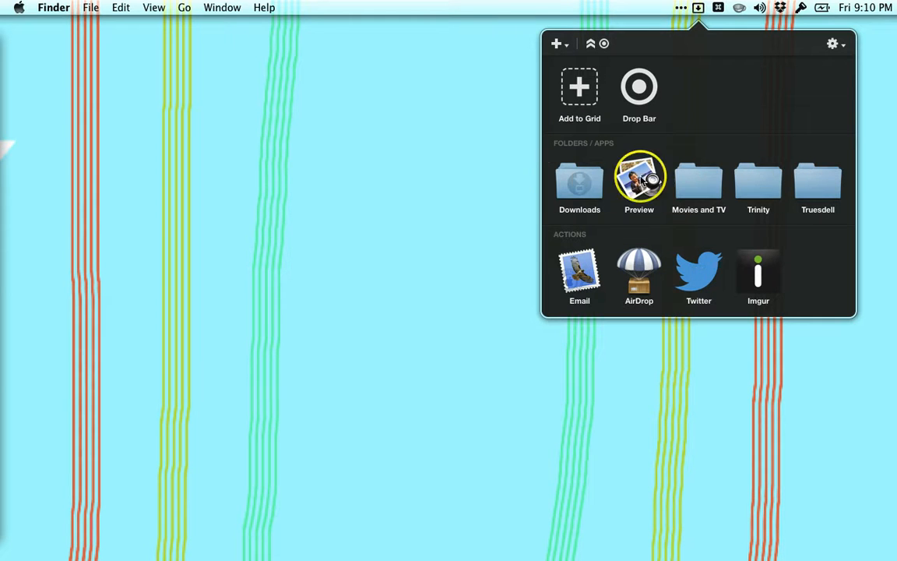
pyautogui.moveTo(294, 148)
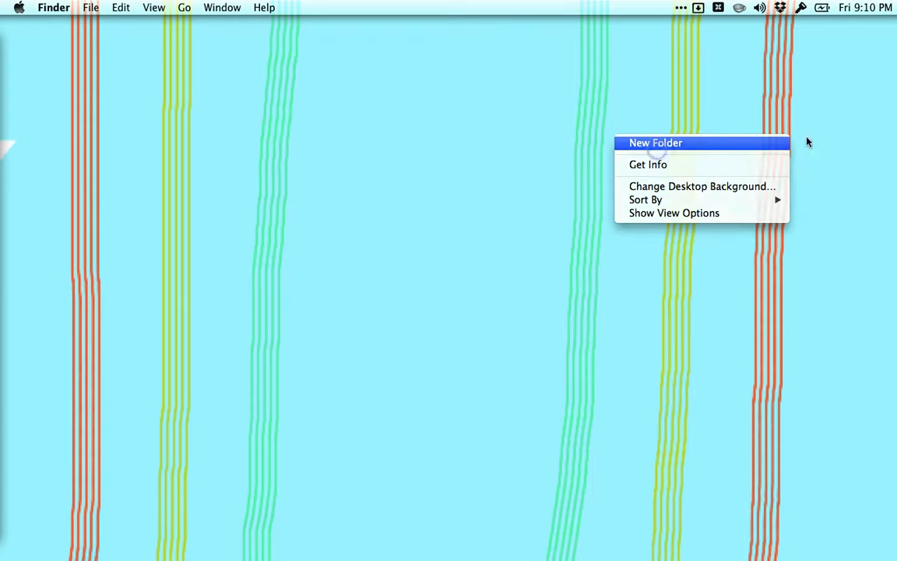
pyautogui.click(655, 143)
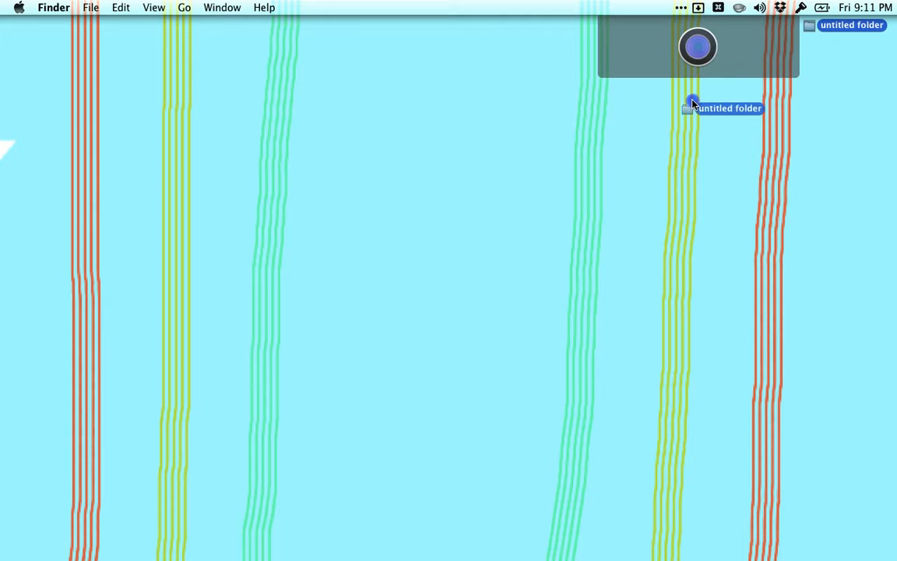
pyautogui.click(698, 49)
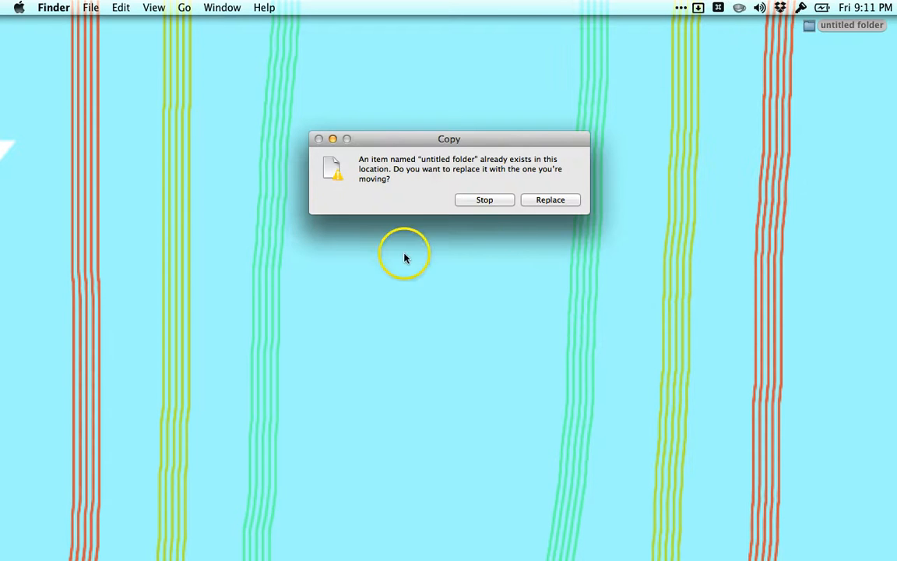
pyautogui.click(551, 200)
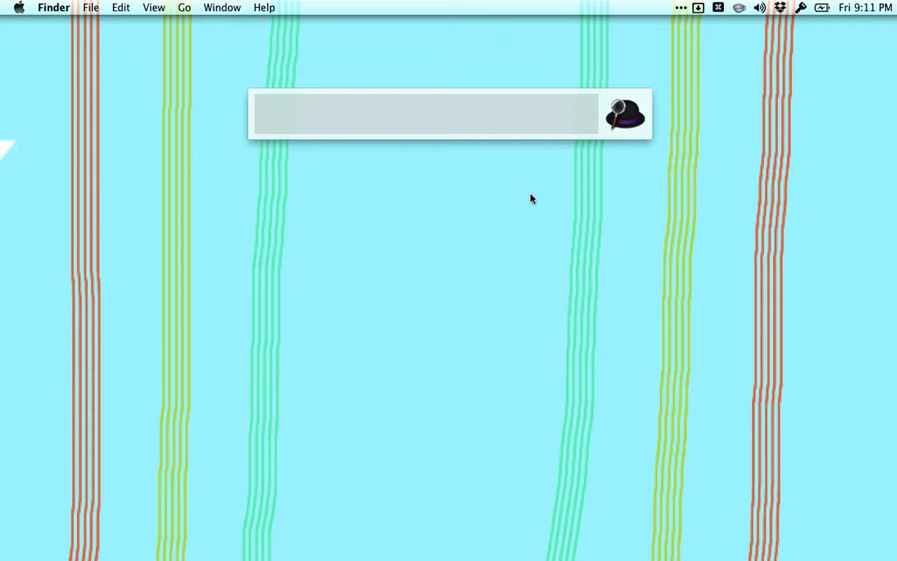
# Launch TextEdit from Alfred ('ch', 'tex'), close the blank document and refocus the launcher field
pyautogui.click(425, 114)
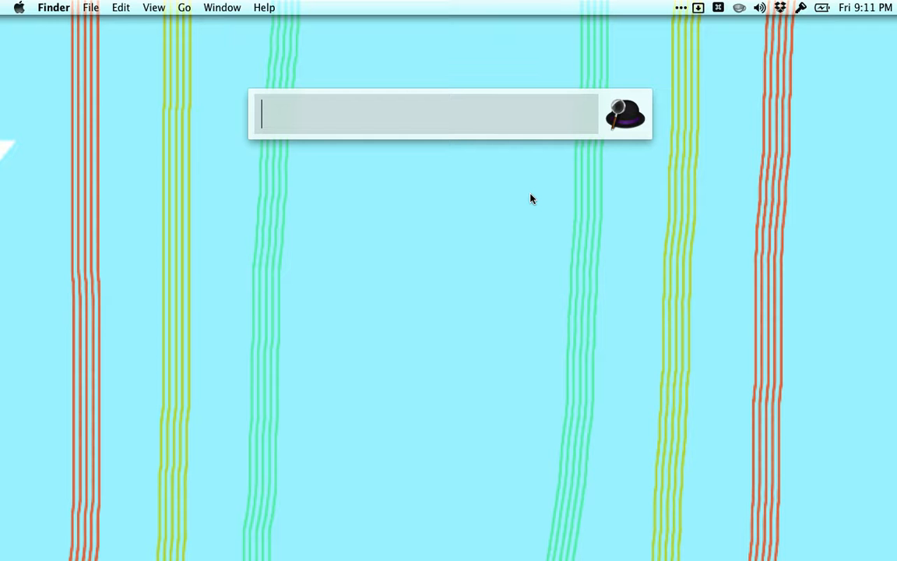
pyautogui.write('ch')
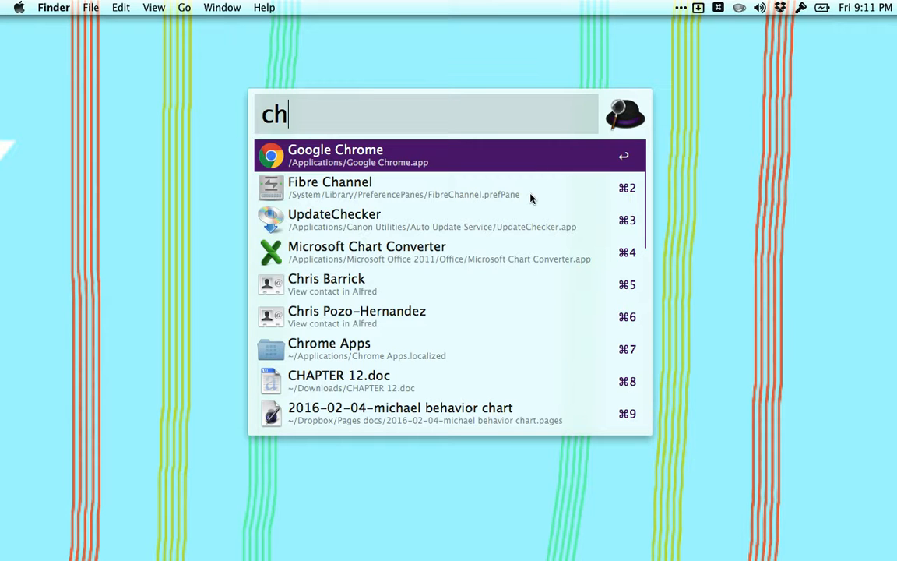
pyautogui.write('tex')
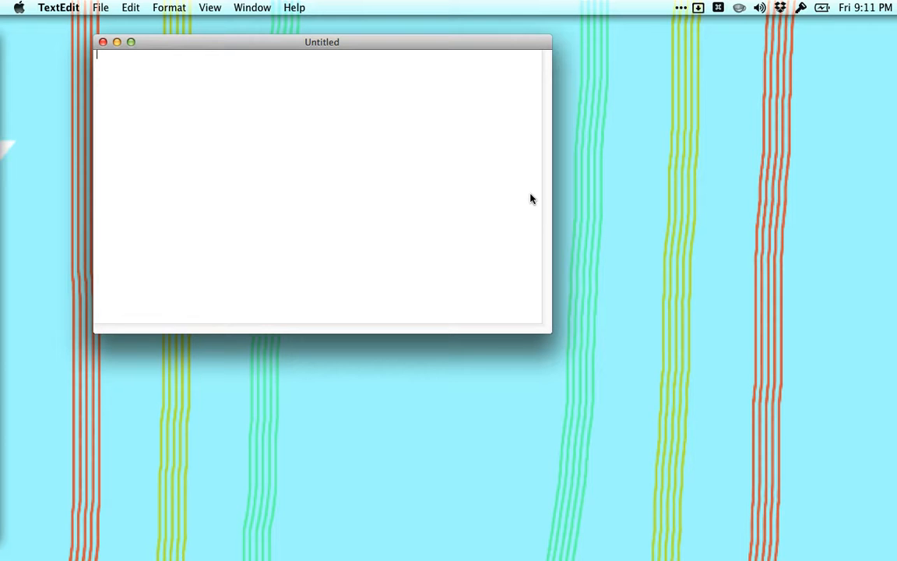
pyautogui.click(103, 42)
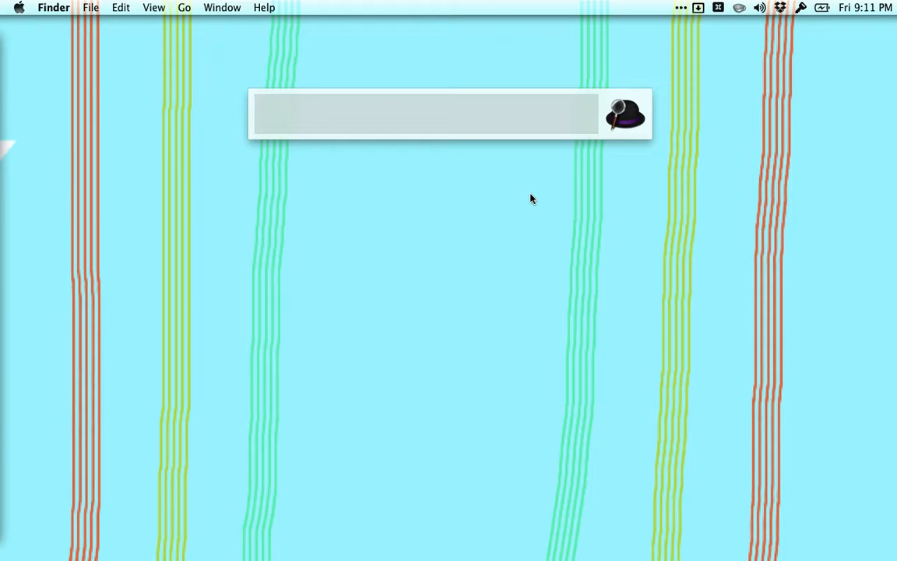
pyautogui.click(424, 114)
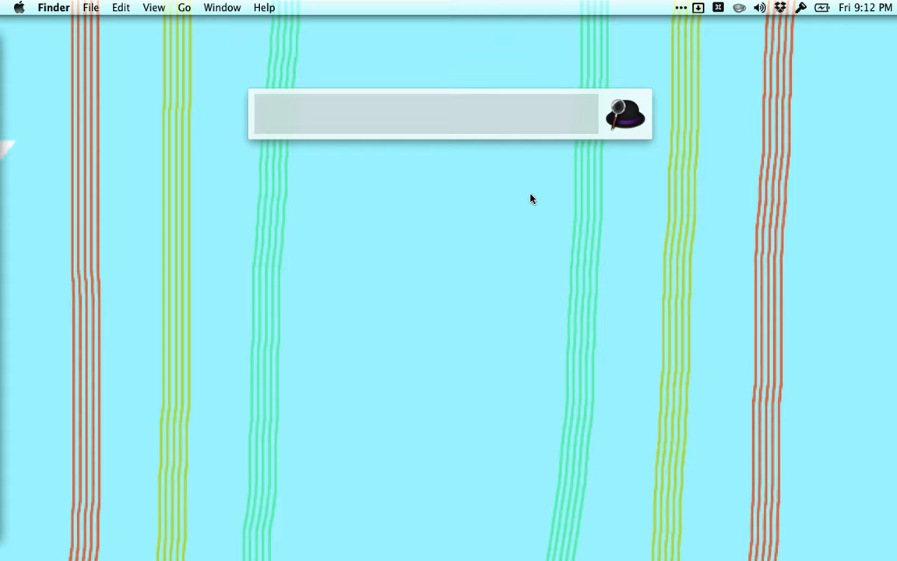
# Search Alfred for '3rd grade math', browse the Google/Amazon/Wikipedia/YouTube options, then dismiss it
pyautogui.write('3rd grade ma')
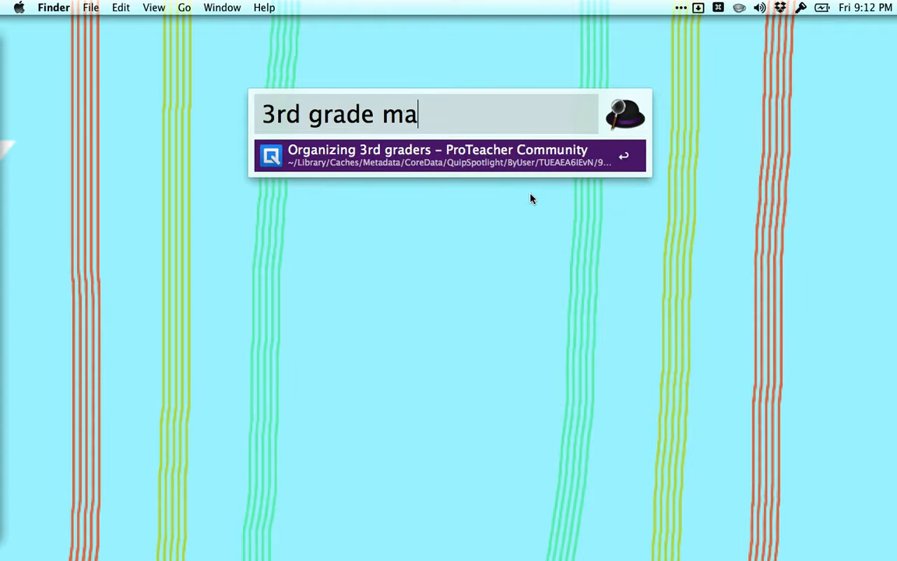
pyautogui.write('th')
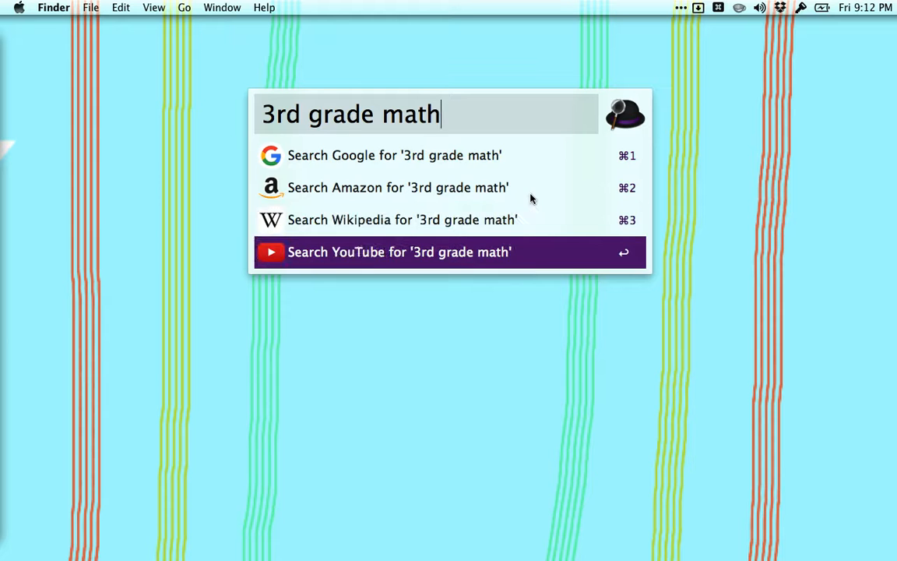
pyautogui.press('up')
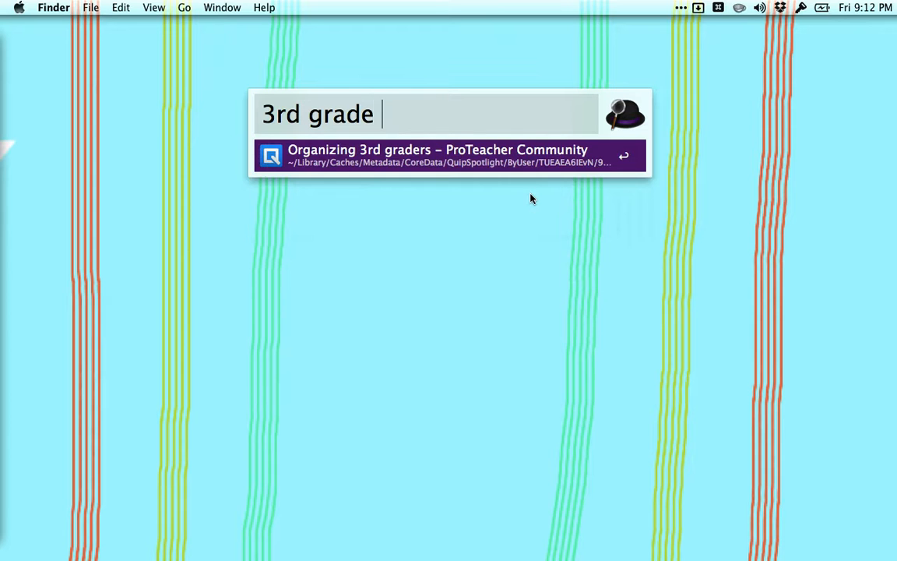
pyautogui.press('escape')
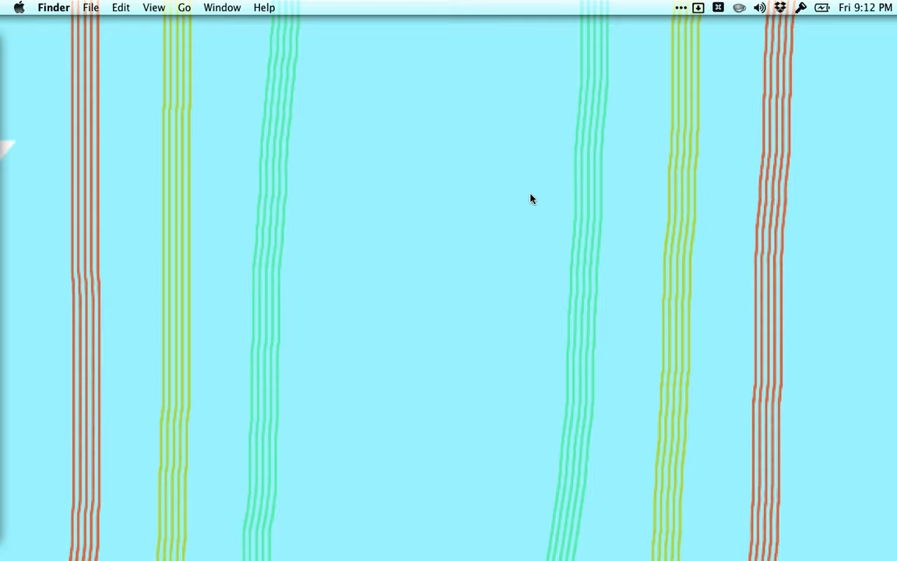
# Run 'define good' in Alfred to show the Dictionary entry, then close the Dictionary window
pyautogui.write('define')
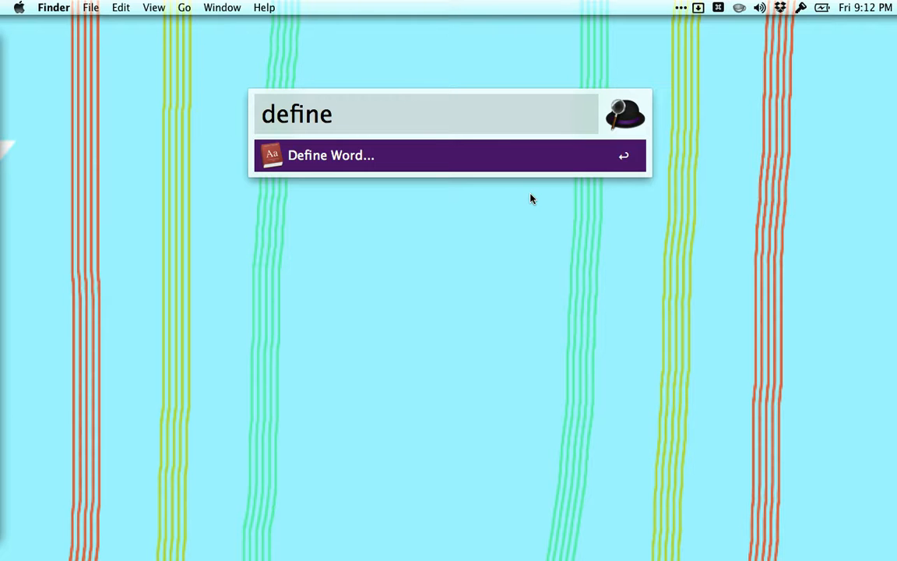
pyautogui.write('good')
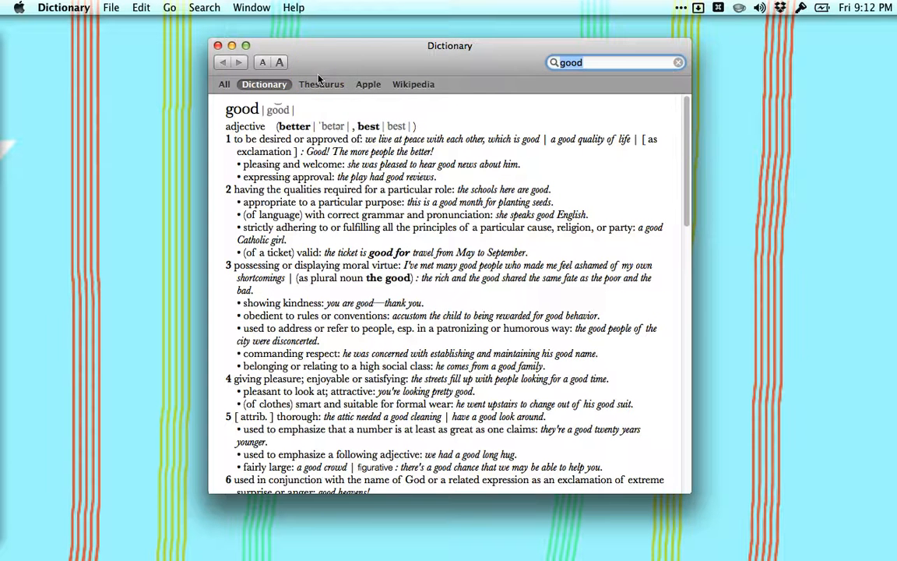
pyautogui.click(219, 45)
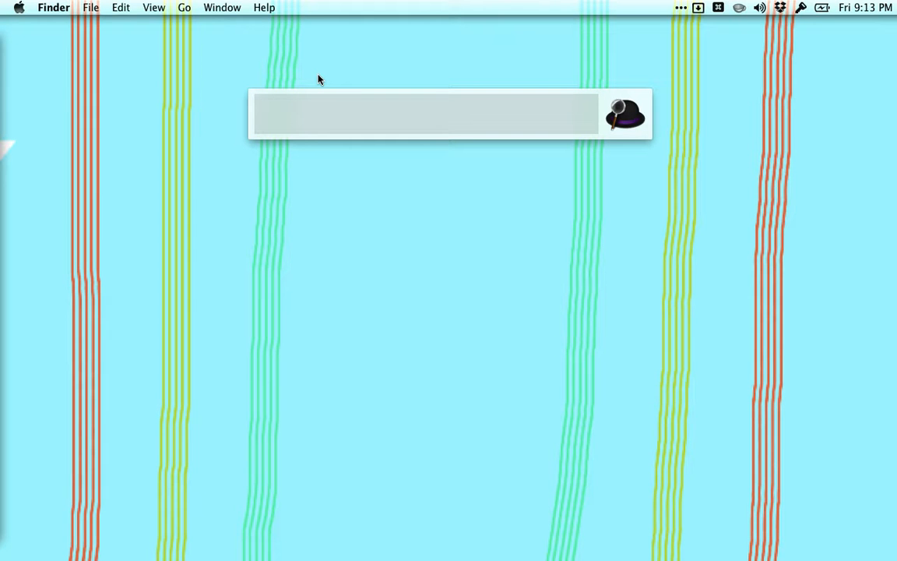
# Calculate 30/4 in Alfred, reading the result 7.5, then dismiss the bar
pyautogui.click(424, 115)
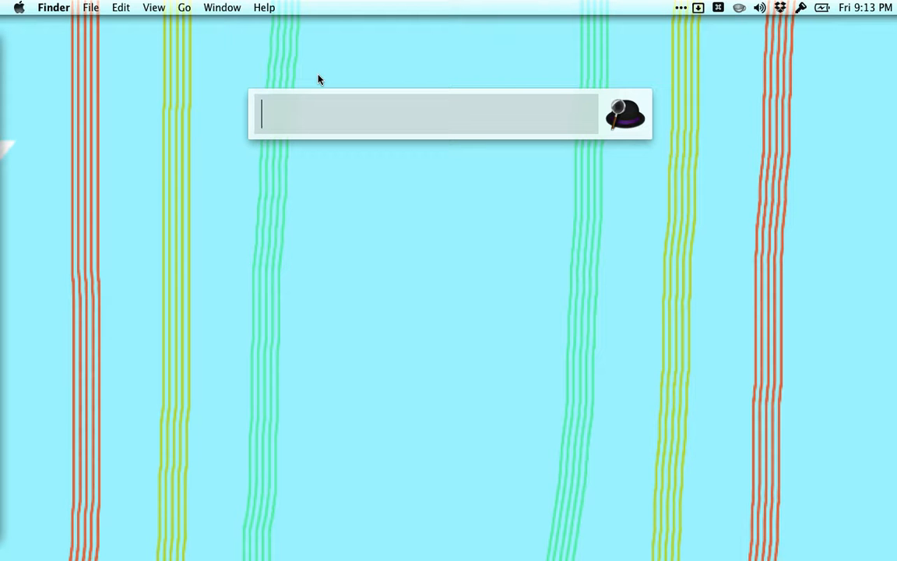
pyautogui.write('30/4')
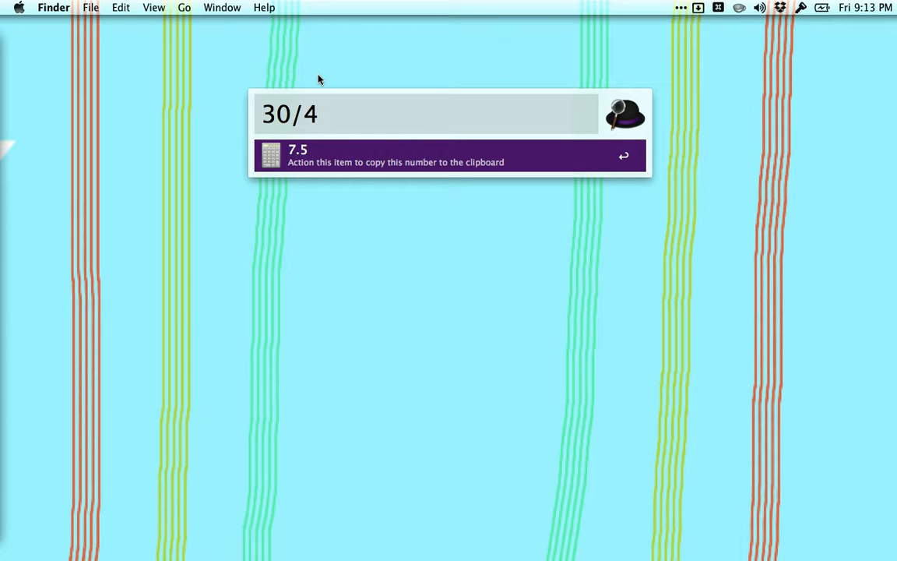
pyautogui.press('escape')
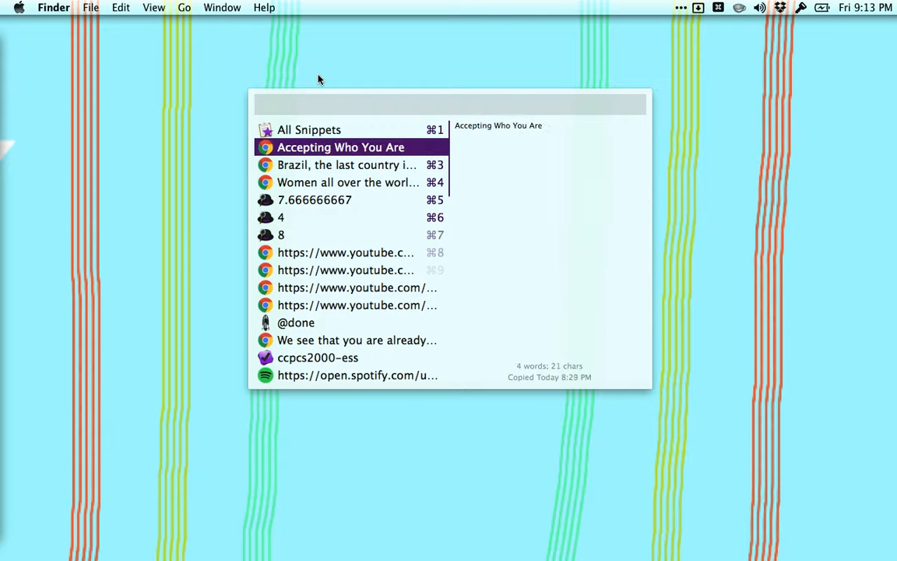
# Copy the Newsela article headline in Chrome so it appears at the top of Alfred's clipboard history
pyautogui.click(449, 104)
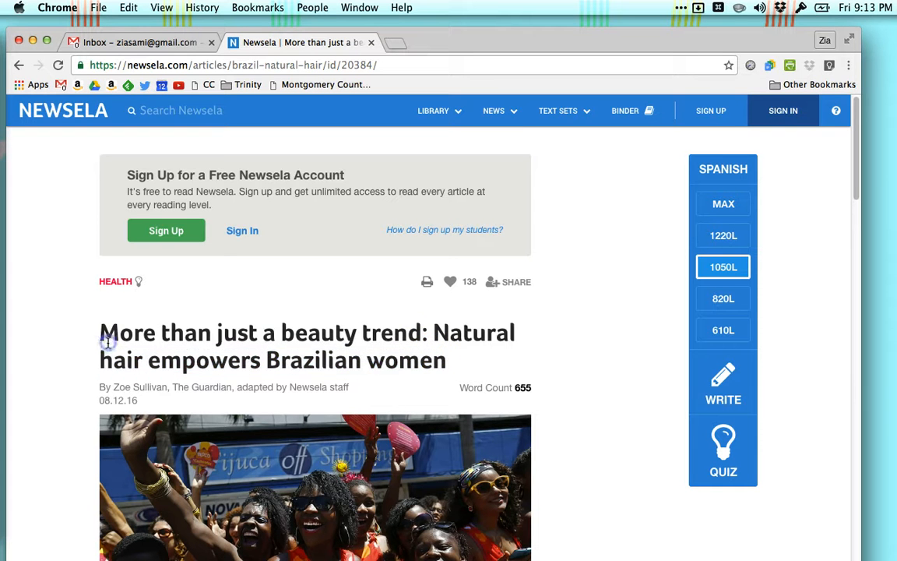
pyautogui.moveTo(105, 333); pyautogui.dragTo(445, 360)
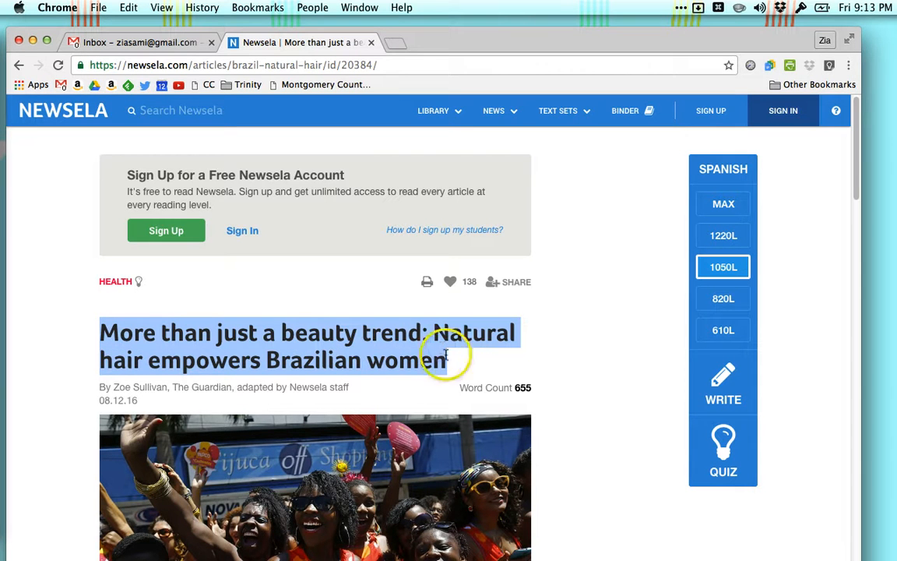
pyautogui.moveTo(513, 368)
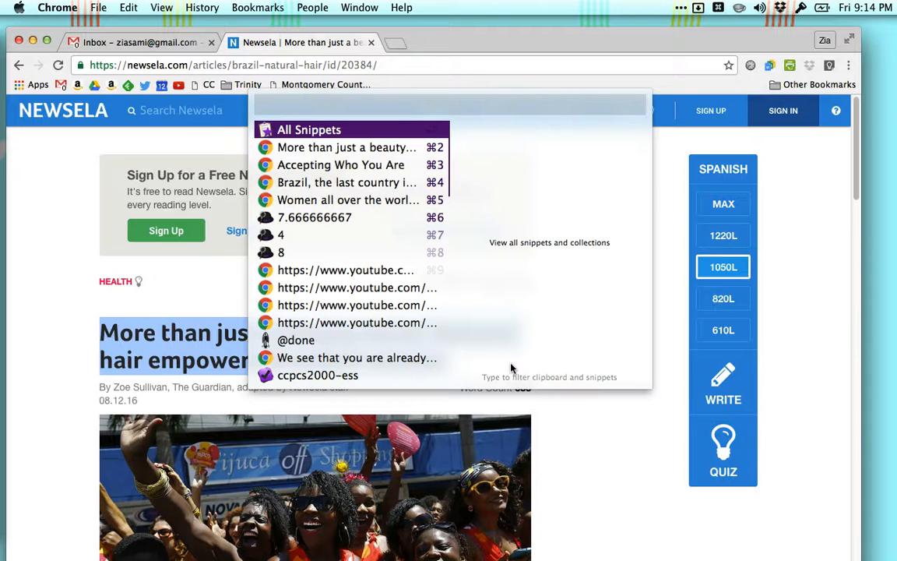
pyautogui.moveTo(347, 147)
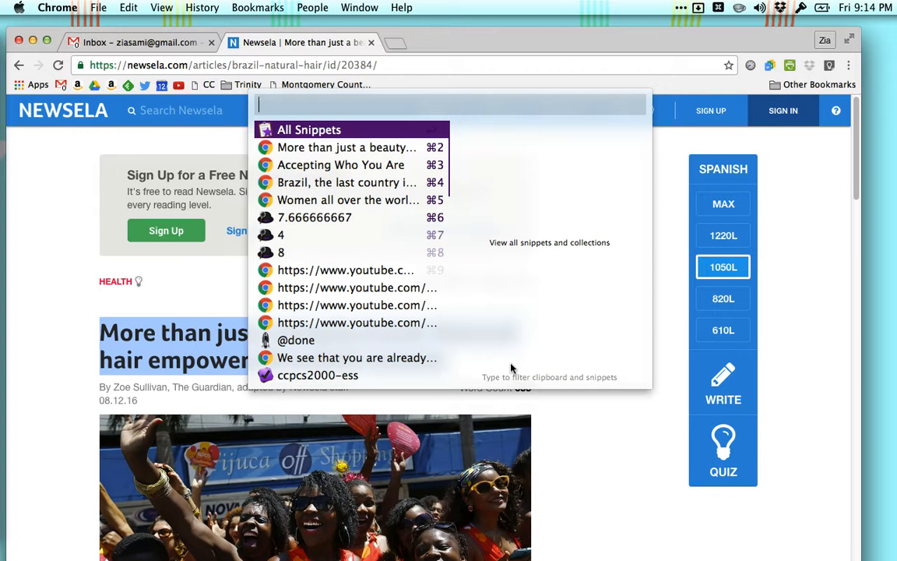
pyautogui.moveTo(347, 200)
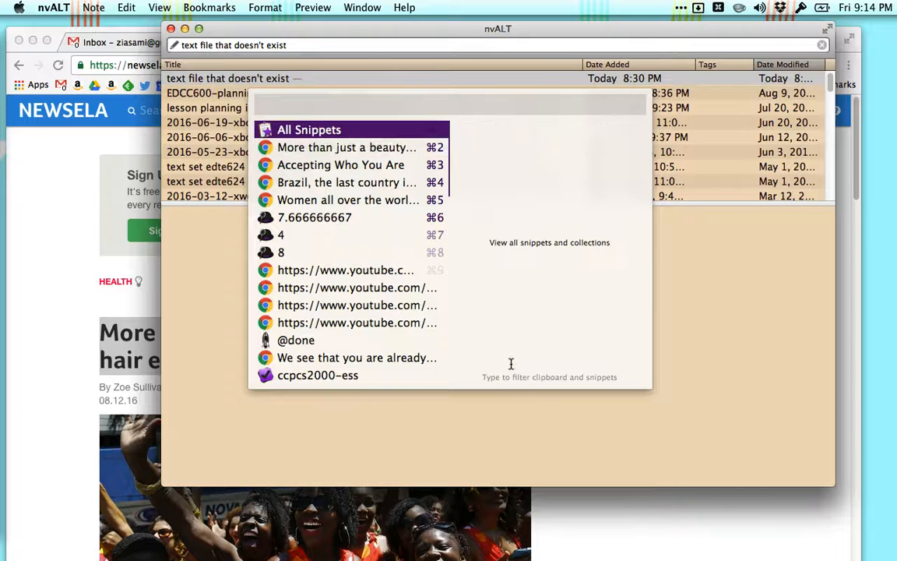
pyautogui.click(346, 181)
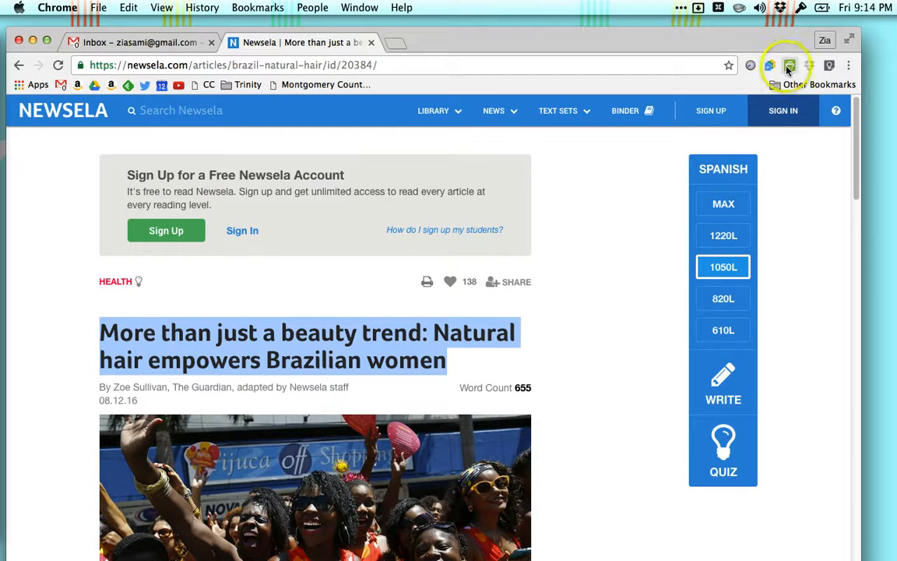
pyautogui.moveTo(790, 65)
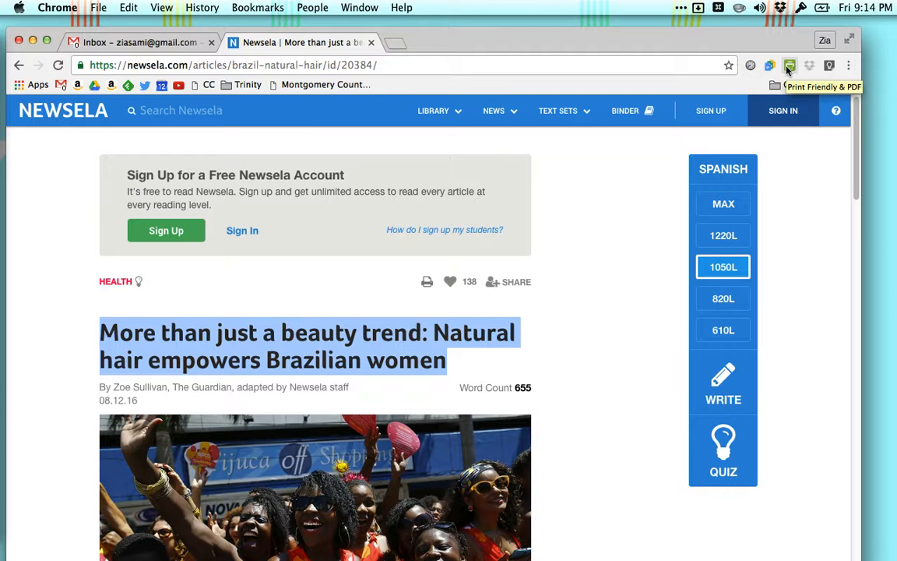
# Open the natural hair article in Print Friendly & PDF reader view and skim through it
pyautogui.click(516, 281)
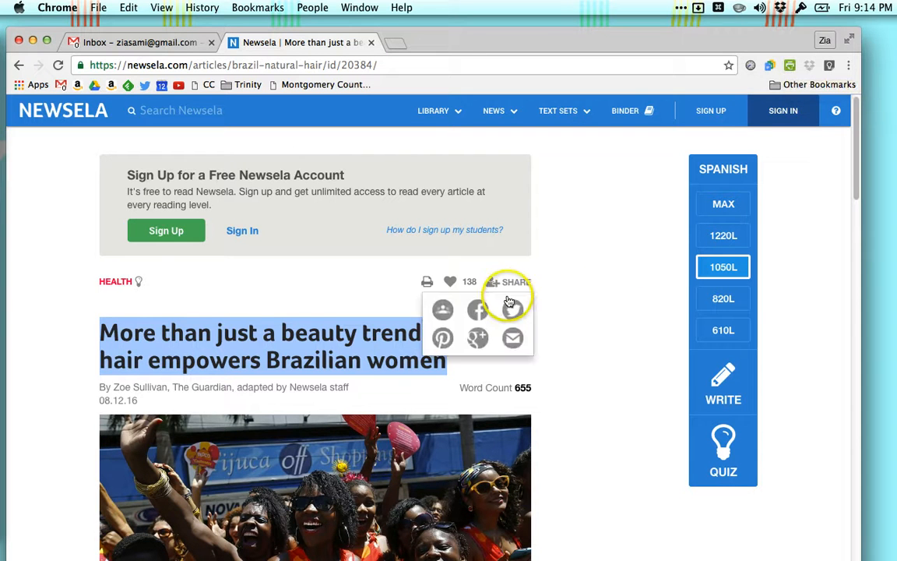
pyautogui.scroll(-3)
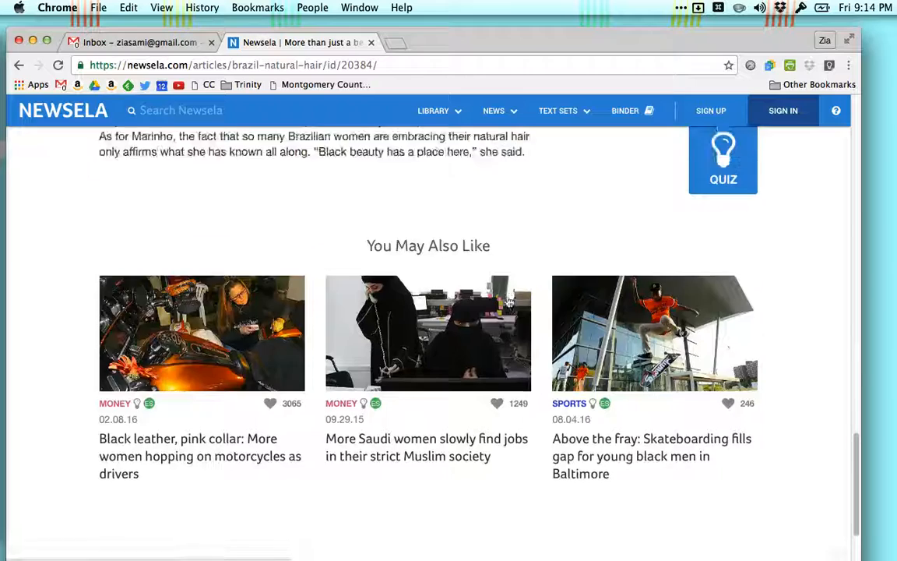
pyautogui.scroll(-3)
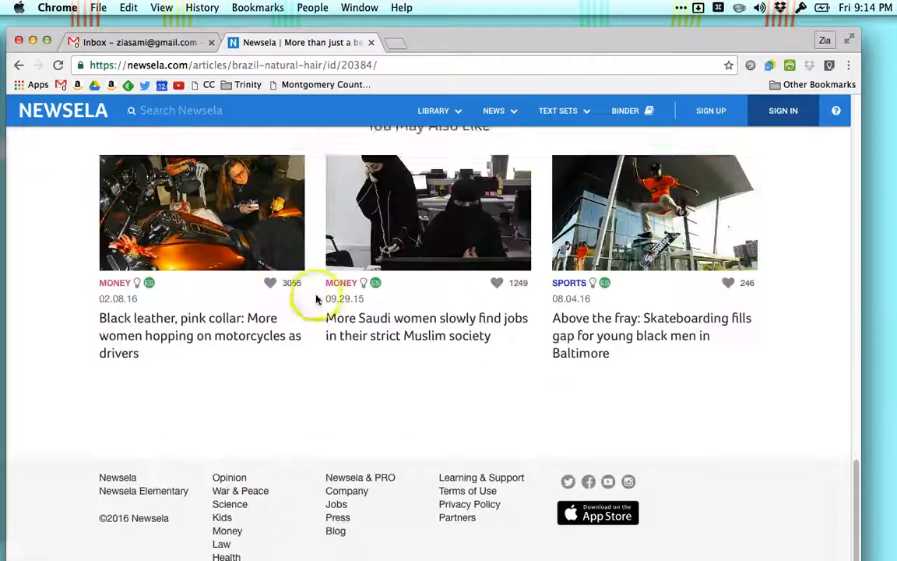
pyautogui.scroll(3)
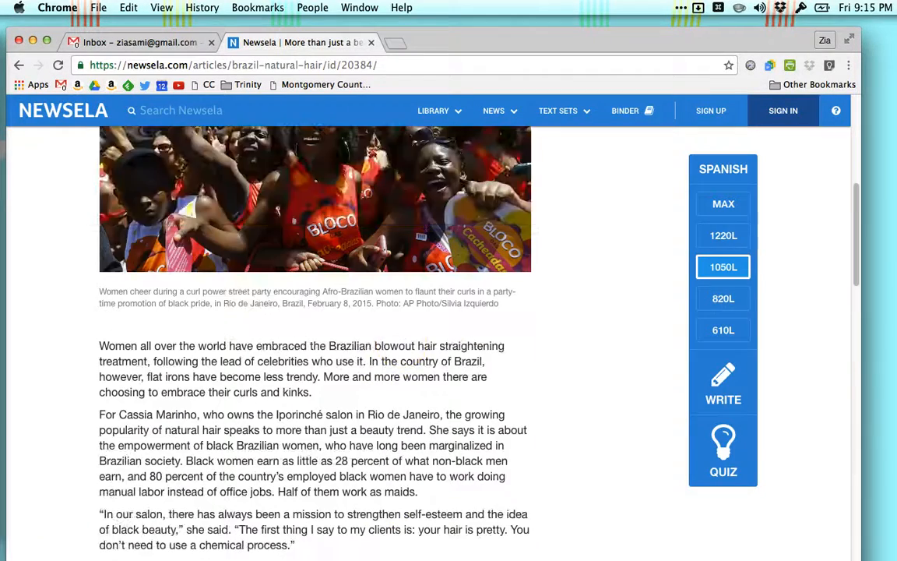
pyautogui.scroll(3)
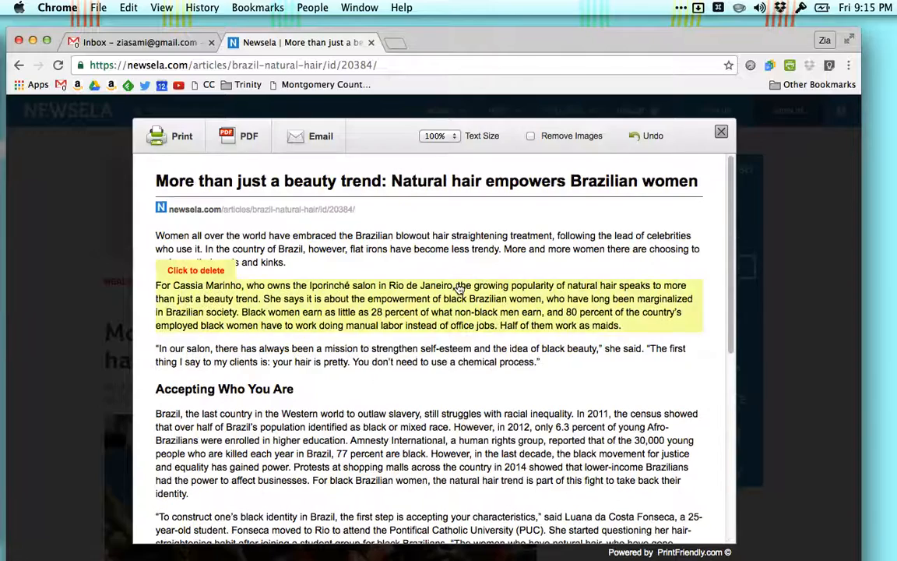
# Delete the Cassia Marinho paragraph from the cleaned article, then close the PrintFriendly preview
pyautogui.scroll(-3)
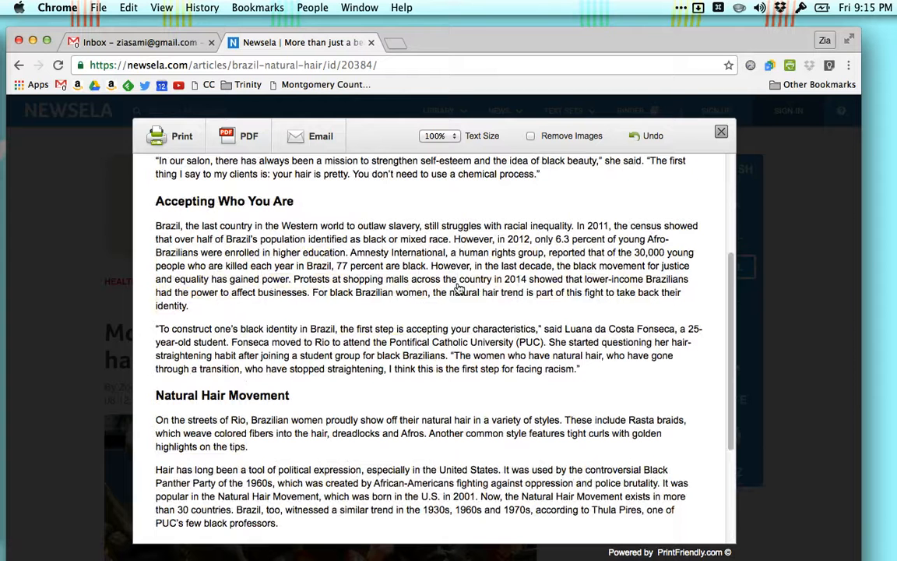
pyautogui.scroll(3)
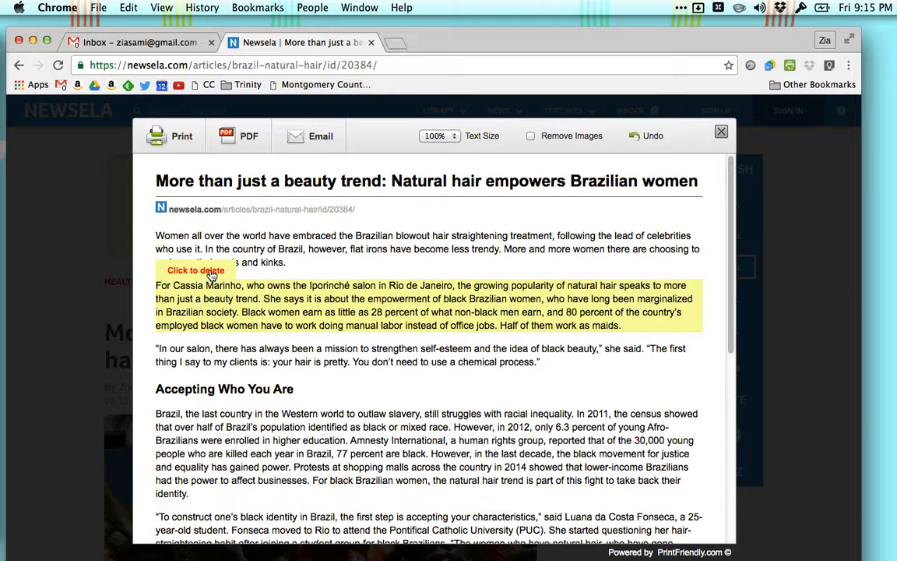
pyautogui.click(196, 271)
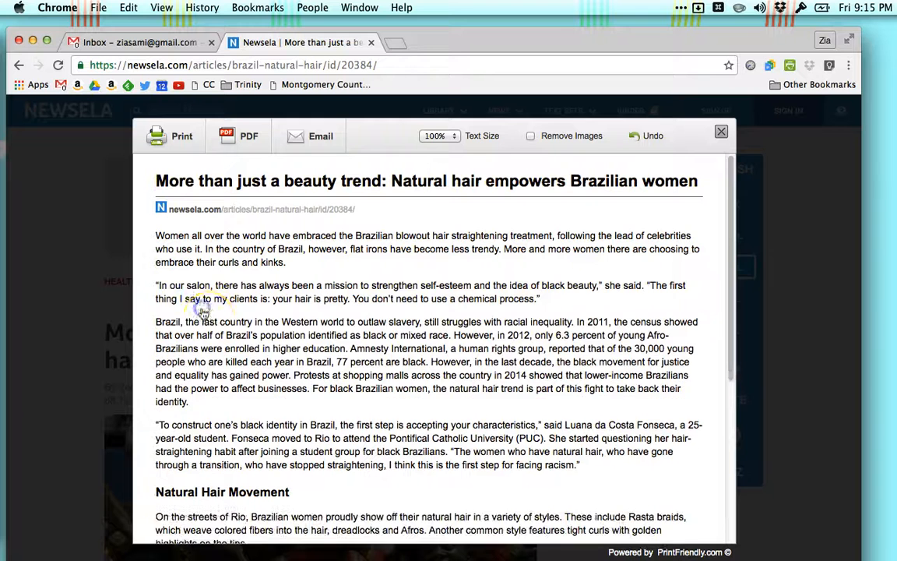
pyautogui.scroll(-3)
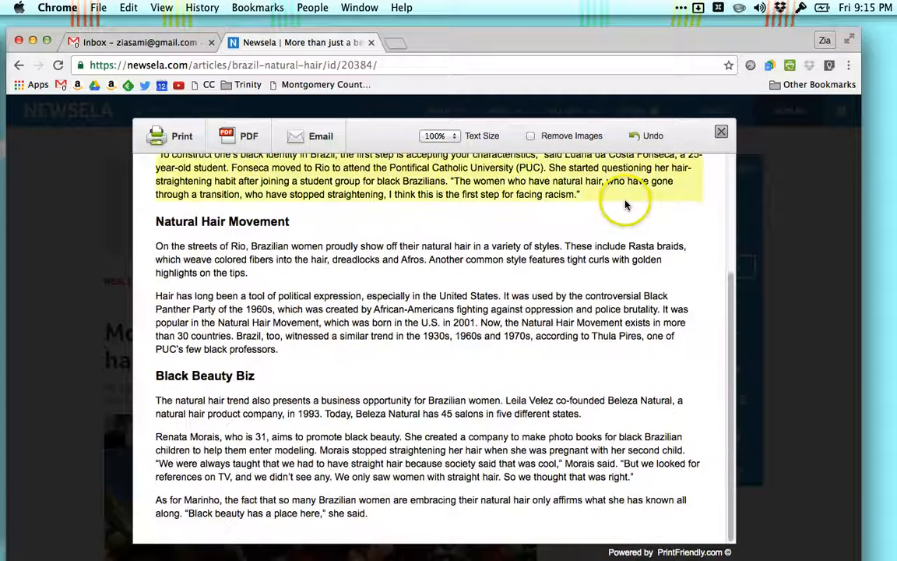
pyautogui.click(721, 131)
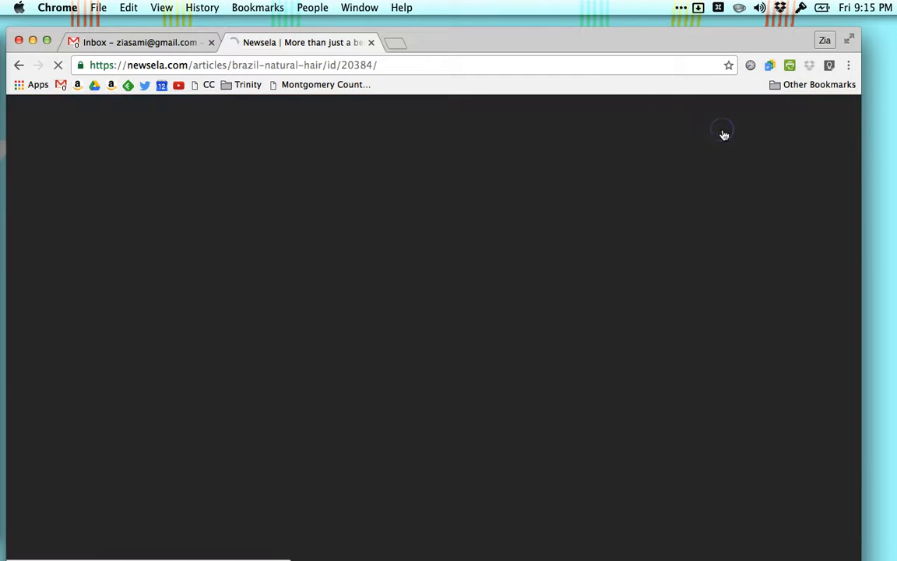